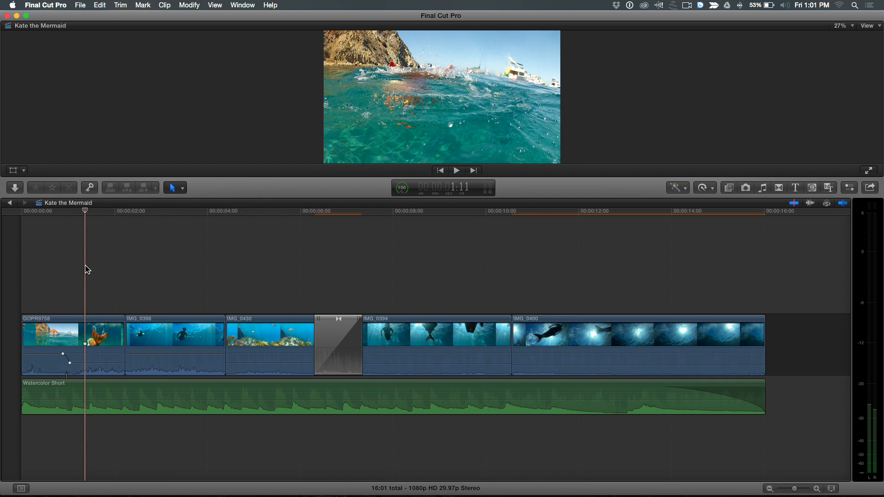
- Play the project from the start and select the Watercolor Short music clip
{"action": "key", "text": "space"}
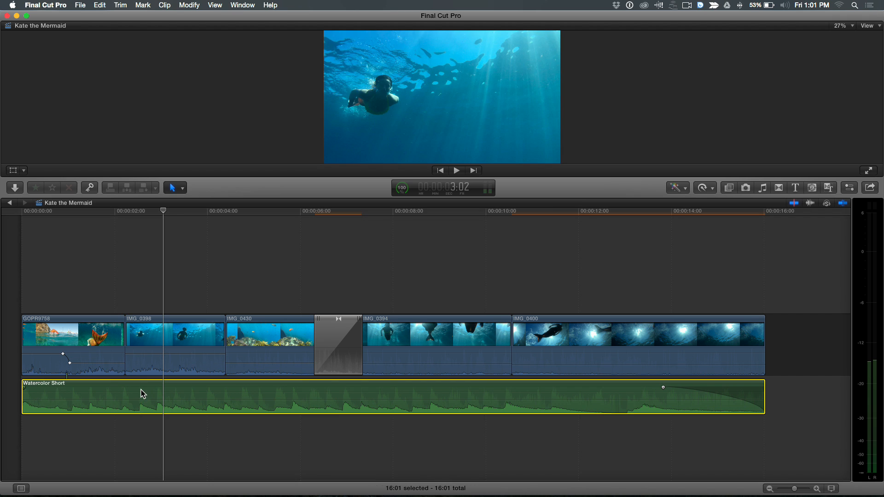
{"action": "left_click", "coordinate": [456, 171]}
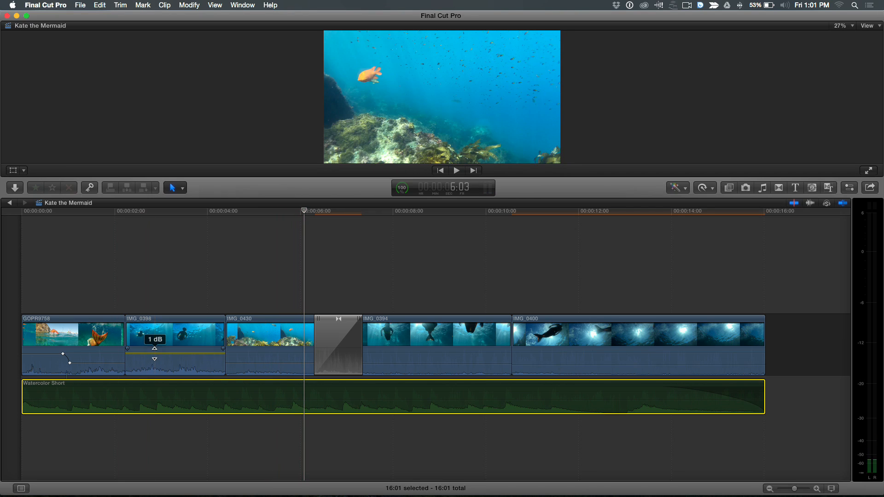
- Select the IMG_0398 clip in the storyline for detaching its audio
{"action": "left_click", "coordinate": [456, 170]}
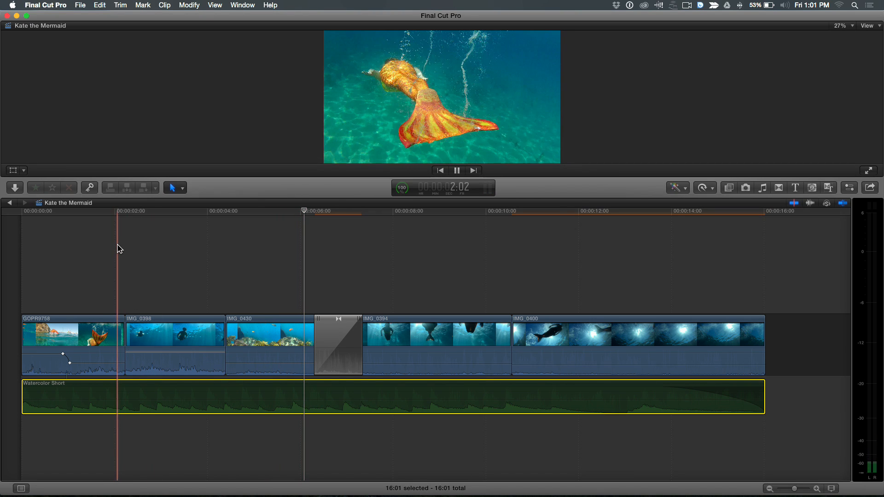
{"action": "left_click", "coordinate": [457, 169]}
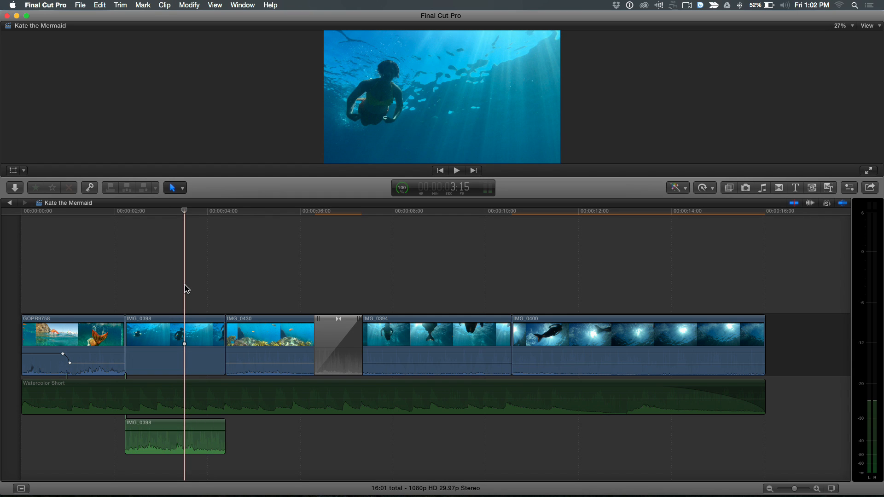
- Undo the Detach Audio so IMG_0398's sound returns inside the clip
{"action": "left_click", "coordinate": [175, 187]}
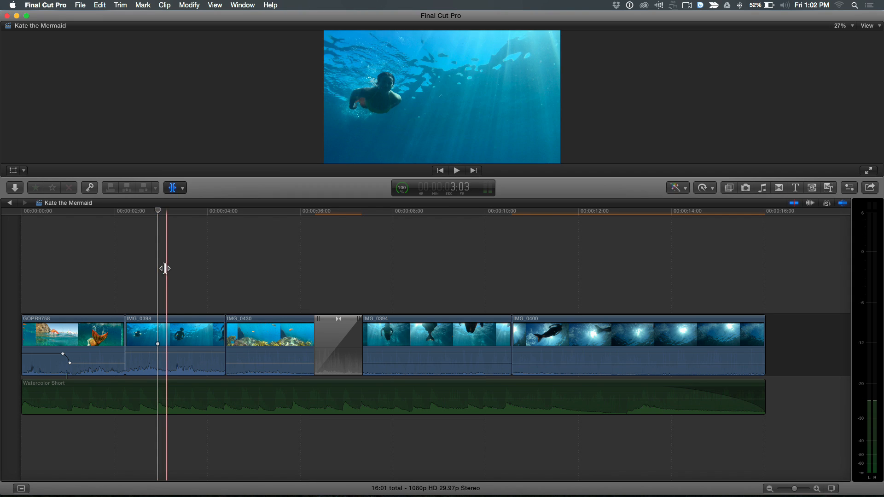
- Open IMG_0398 in its own timeline using its shortcut menu
{"action": "left_click", "coordinate": [175, 332]}
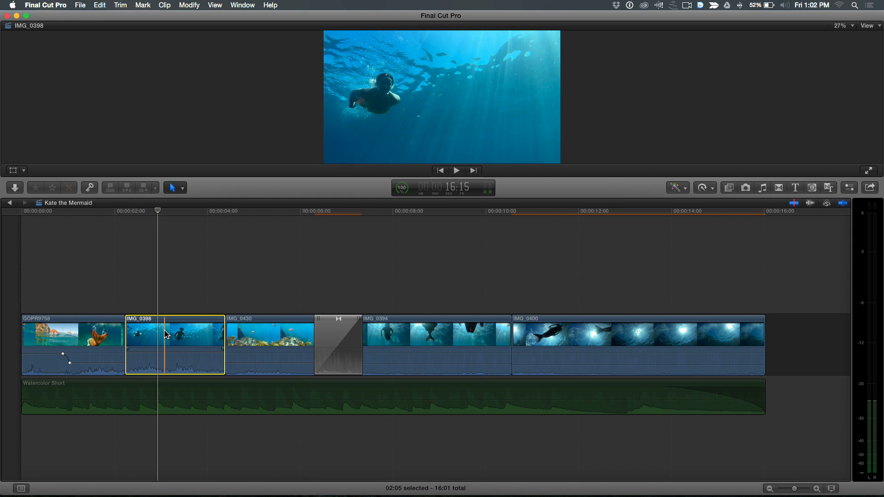
{"action": "right_click", "coordinate": [166, 335]}
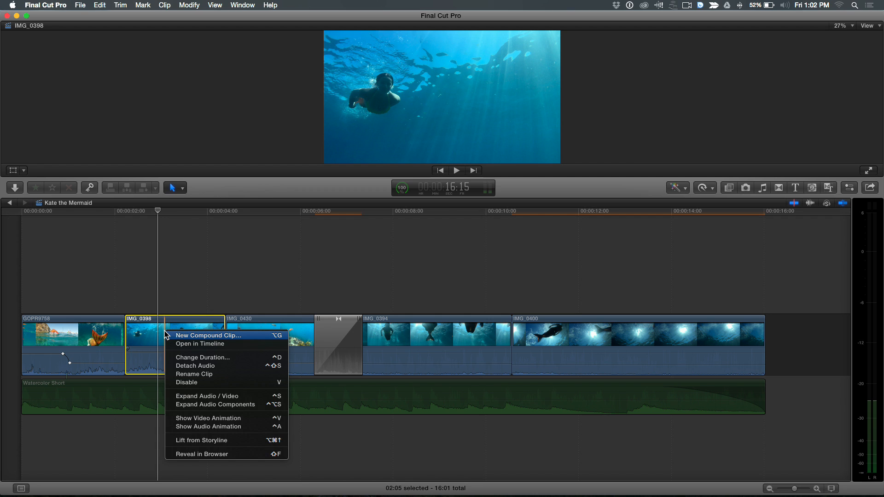
{"action": "mouse_move", "coordinate": [199, 344]}
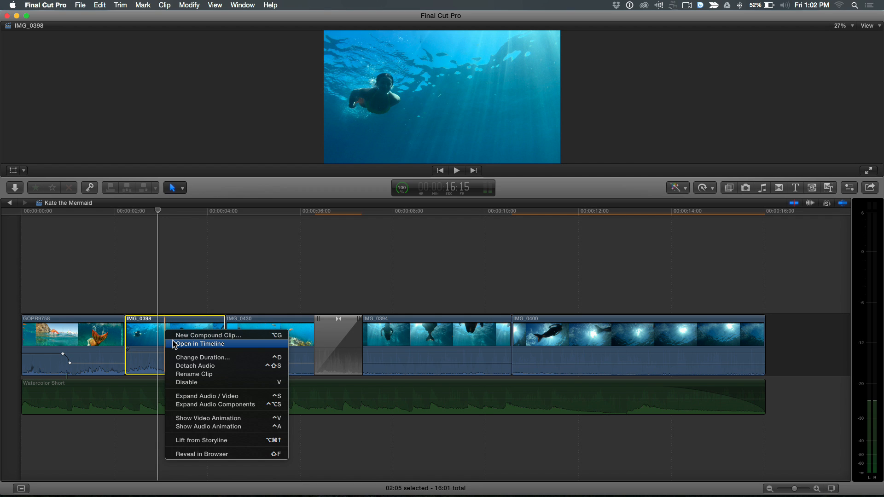
{"action": "left_click", "coordinate": [200, 344]}
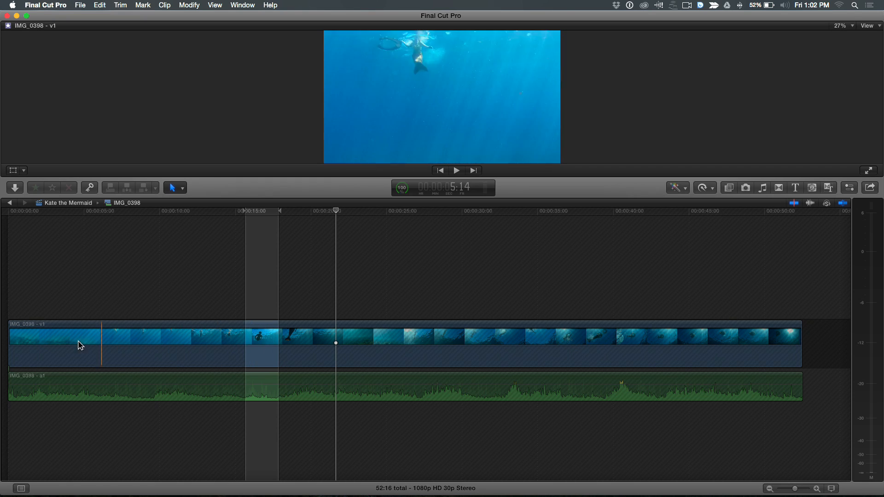
{"action": "left_click", "coordinate": [514, 343]}
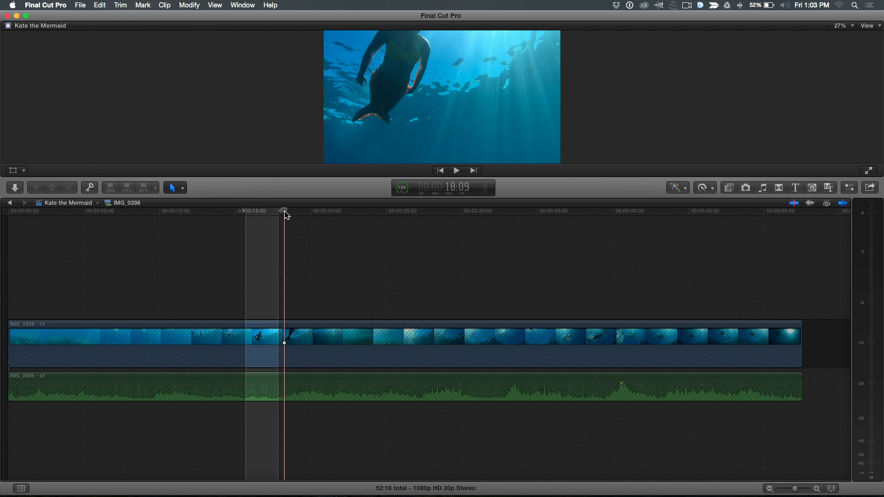
{"action": "left_click", "coordinate": [455, 170]}
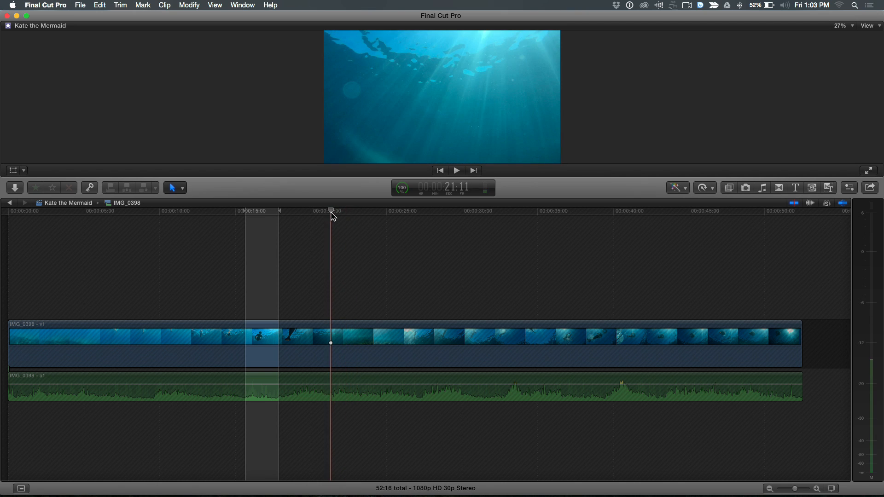
{"action": "left_click", "coordinate": [456, 170]}
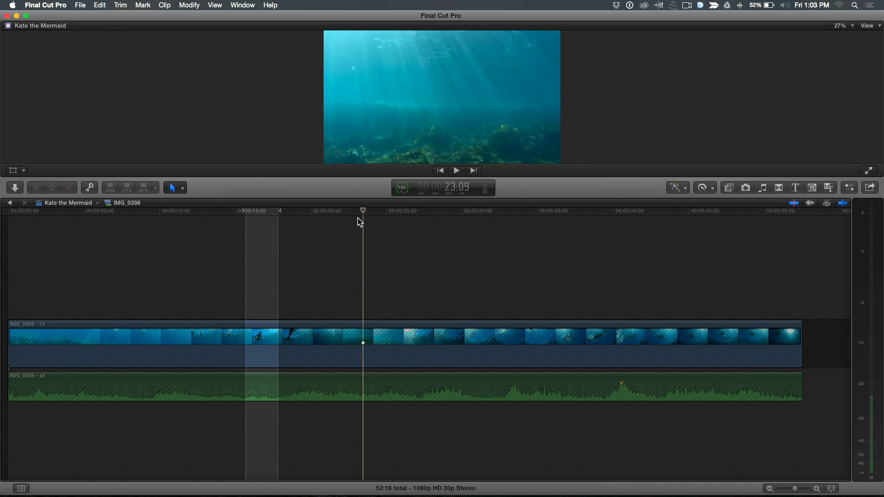
{"action": "left_click", "coordinate": [335, 344]}
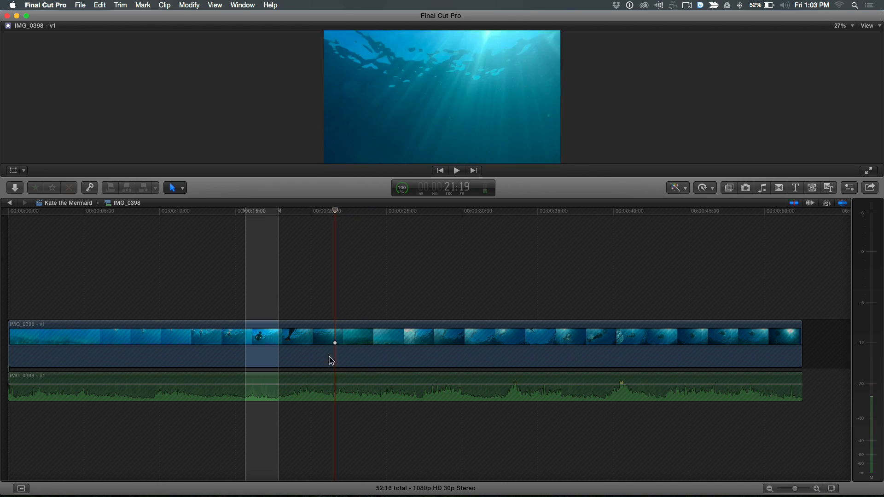
{"action": "left_click", "coordinate": [336, 387]}
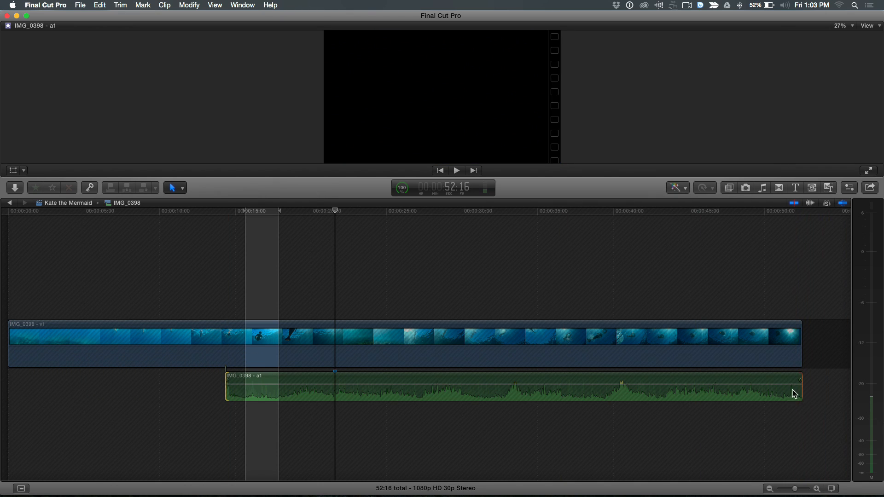
- Trim the end of IMG_0398's a1 audio component back to the playhead
{"action": "left_click_drag", "start_coordinate": [795, 393], "coordinate": [344, 390]}
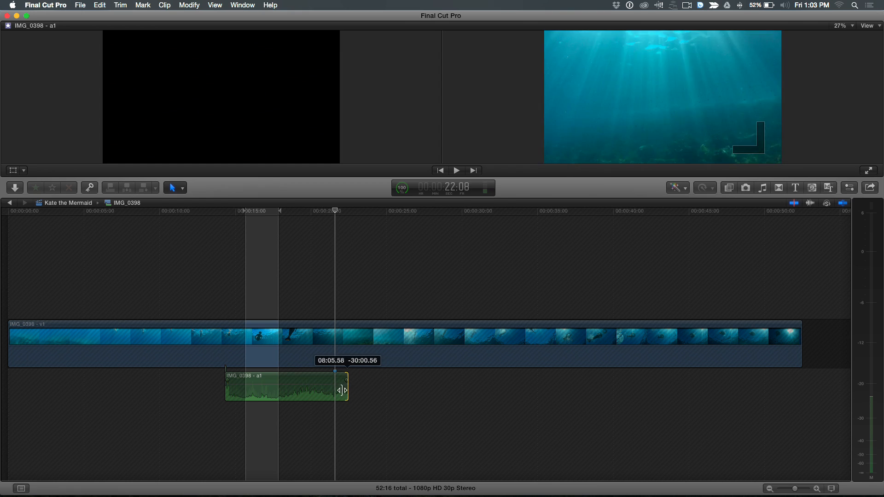
{"action": "left_click_drag", "start_coordinate": [342, 389], "coordinate": [349, 389]}
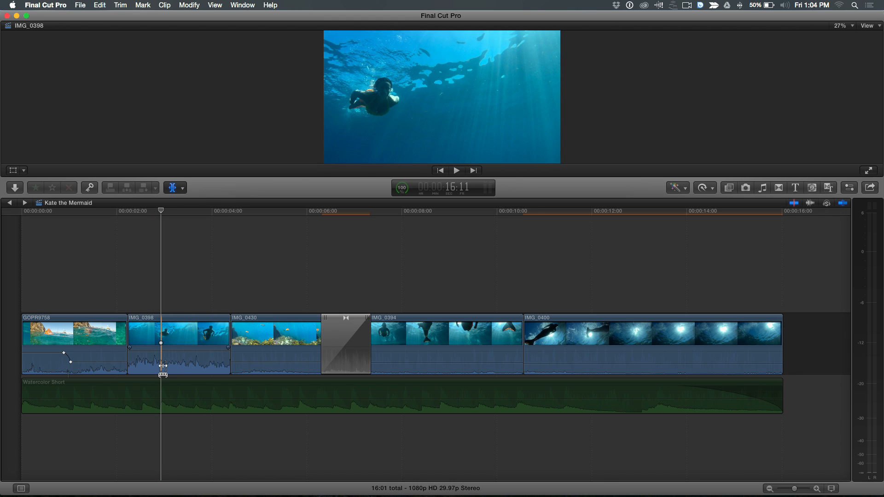
{"action": "key", "text": "space"}
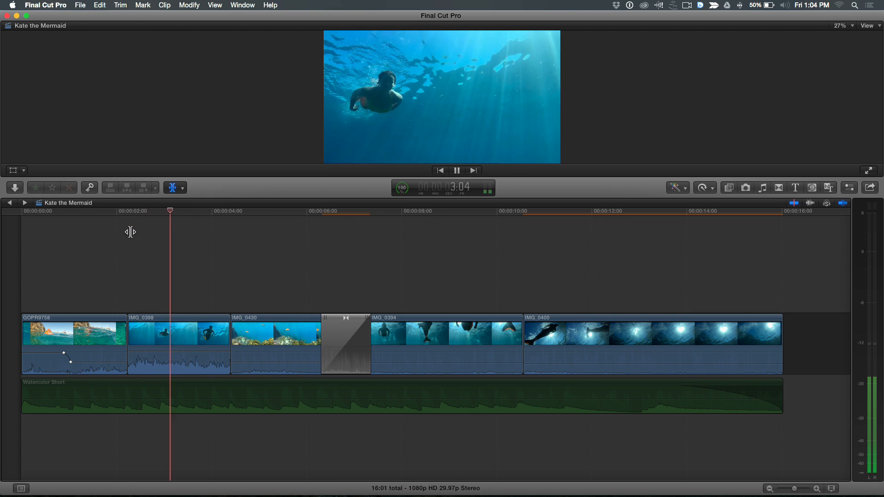